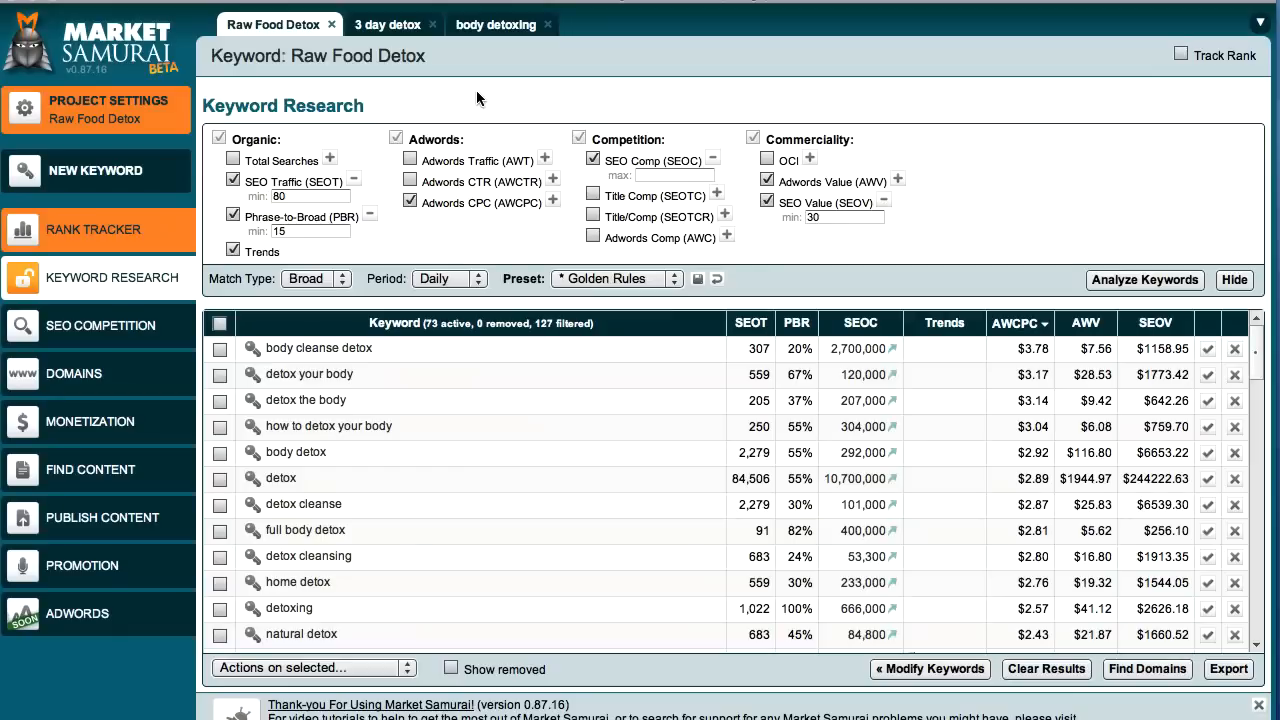
mouse_move(112, 278)
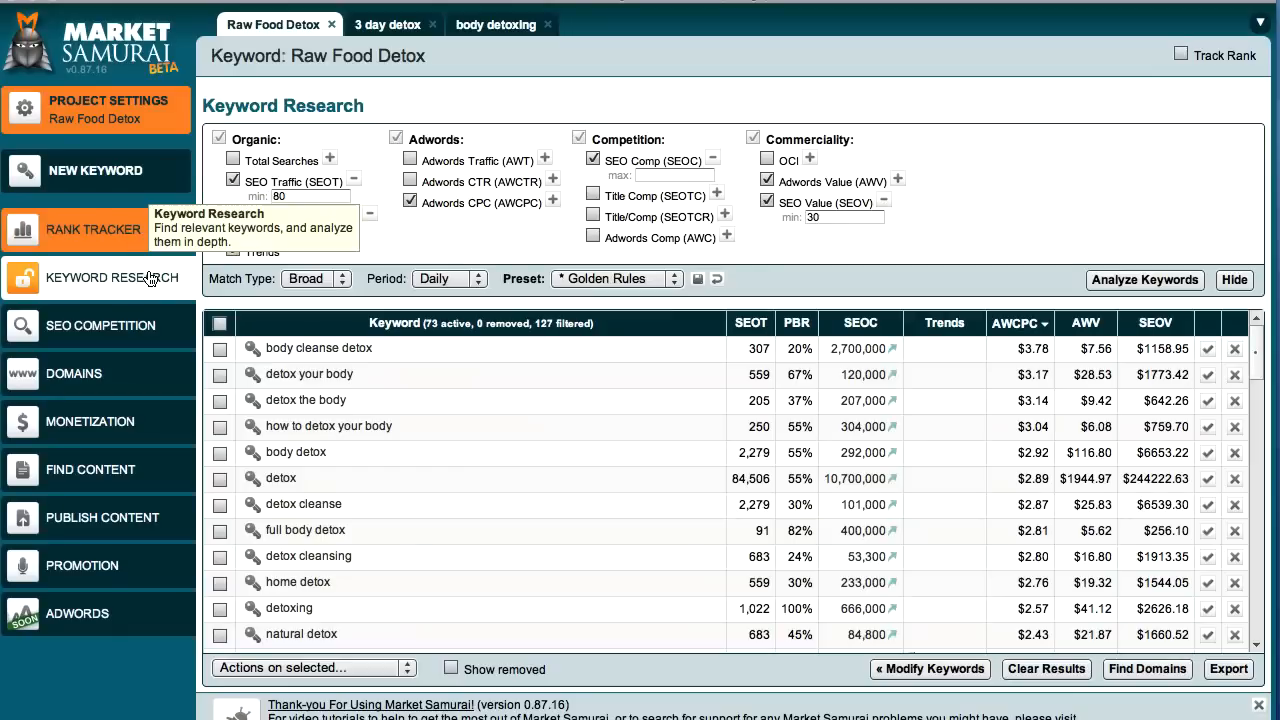
mouse_move(548, 248)
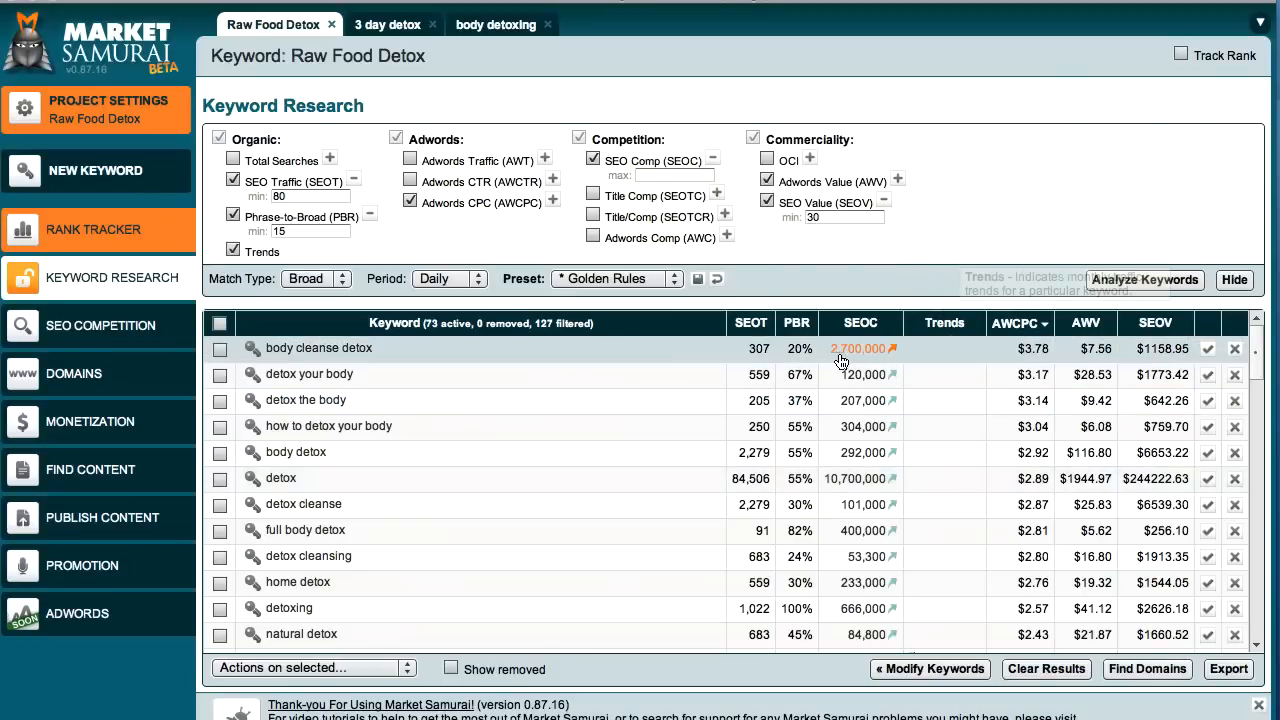
mouse_move(1024, 370)
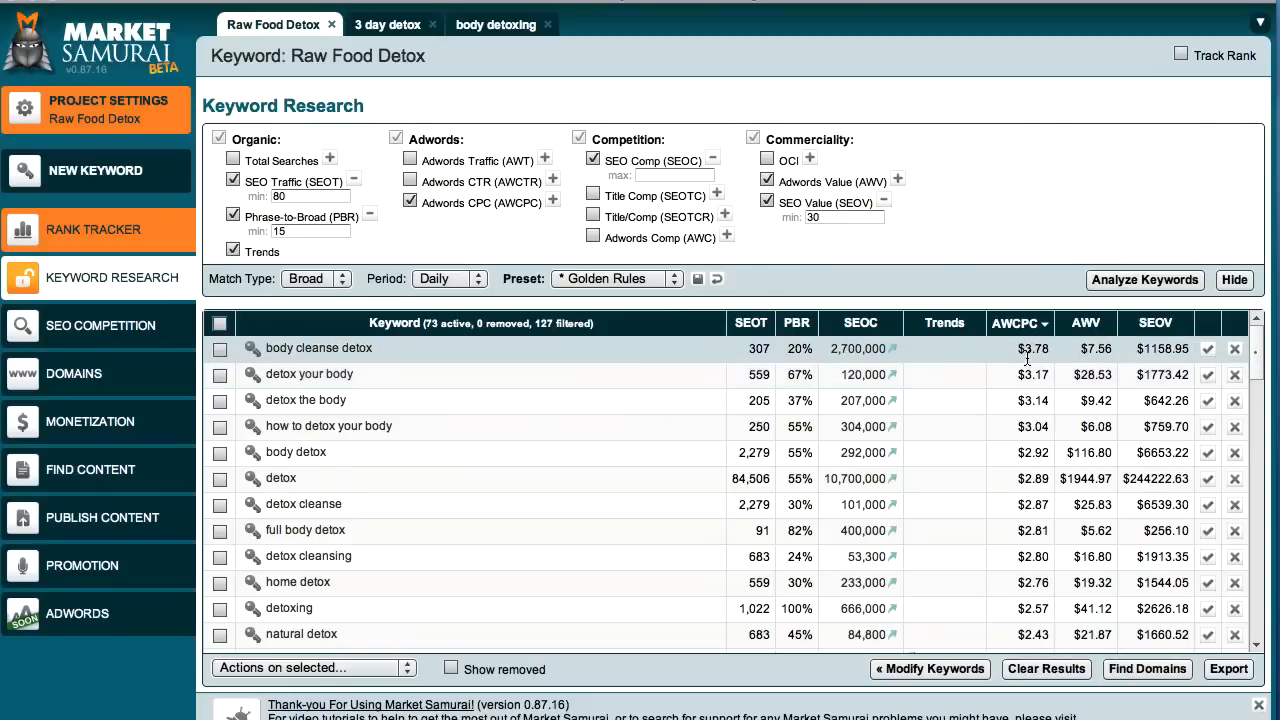
mouse_move(1018, 324)
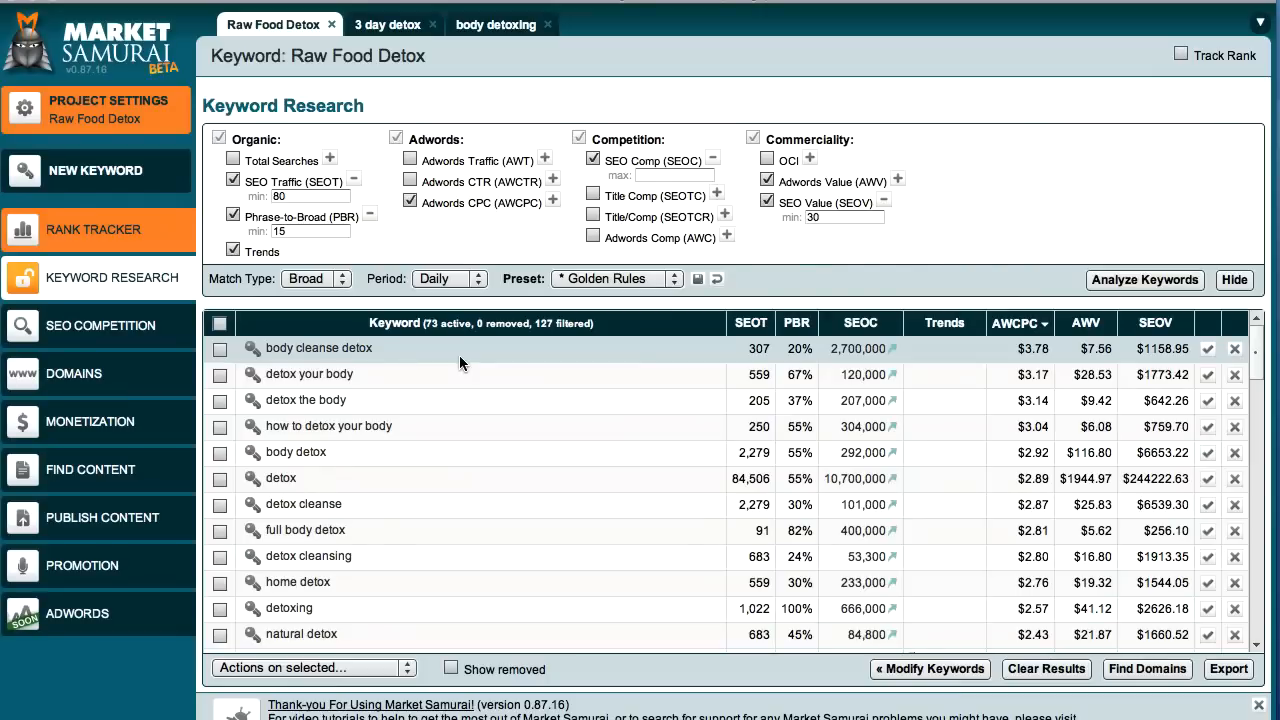
mouse_move(408, 356)
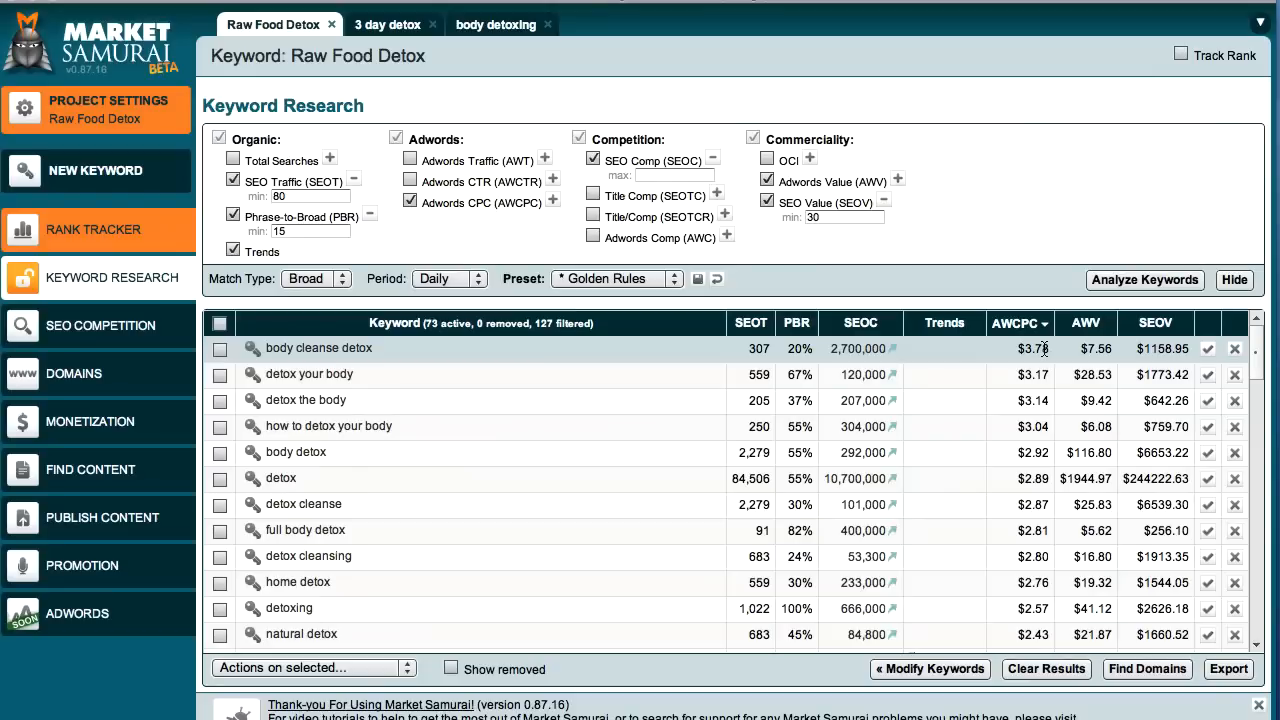
mouse_move(1144, 362)
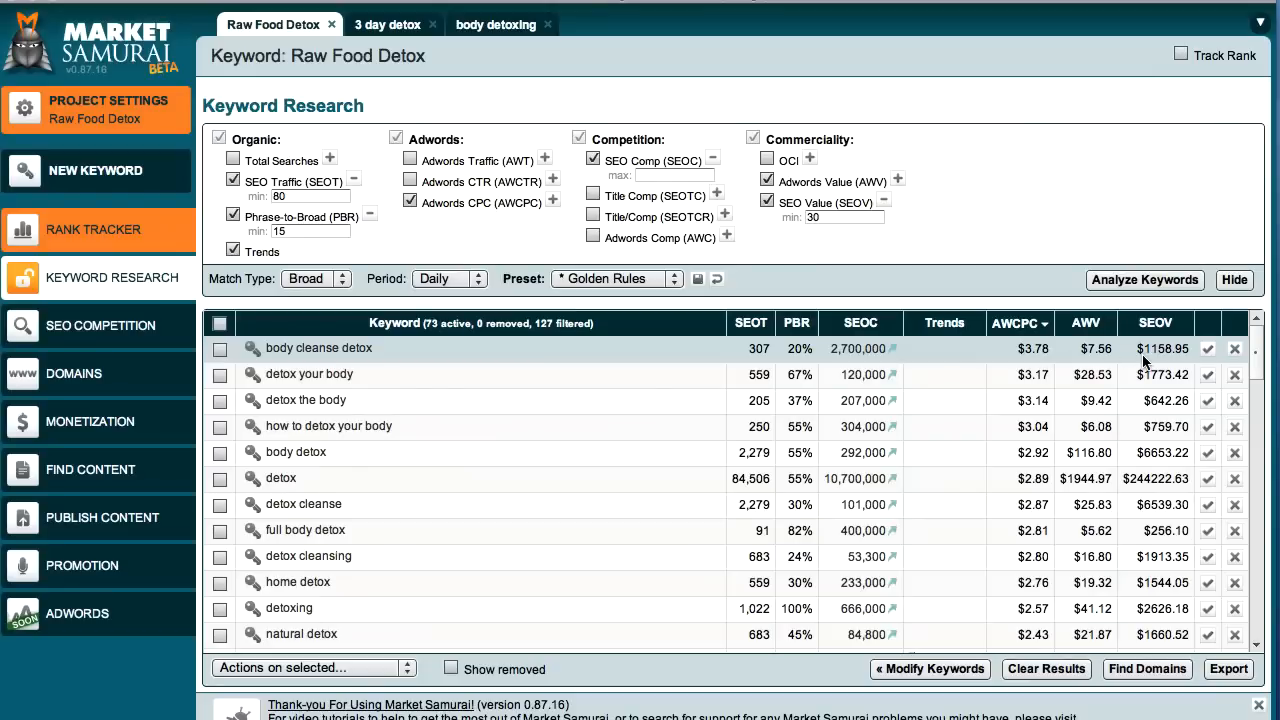
mouse_move(1180, 364)
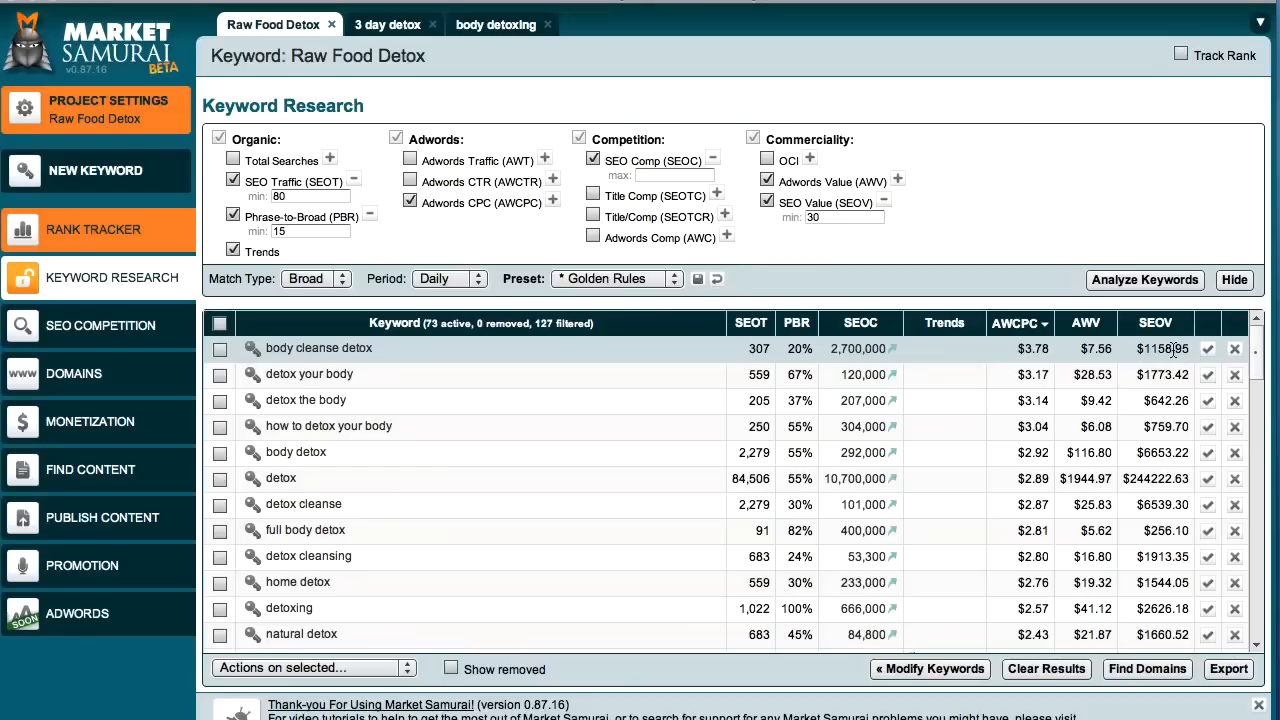
mouse_move(1156, 324)
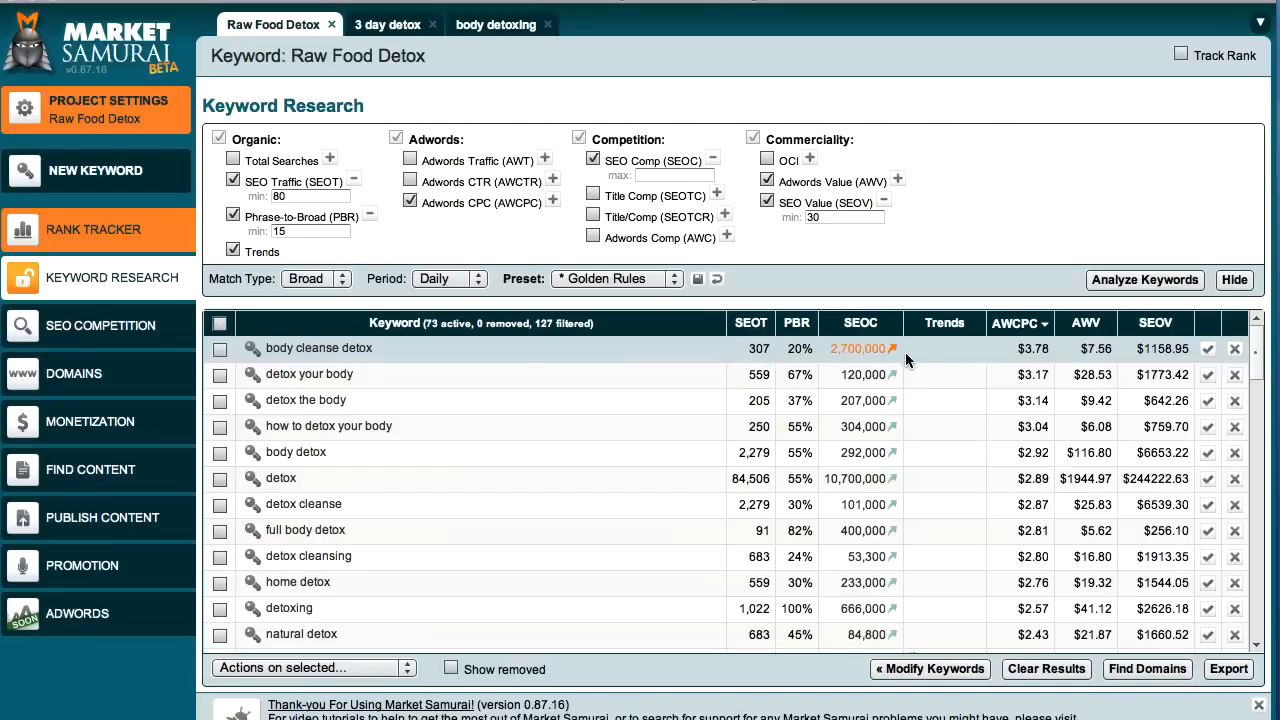
mouse_move(1180, 368)
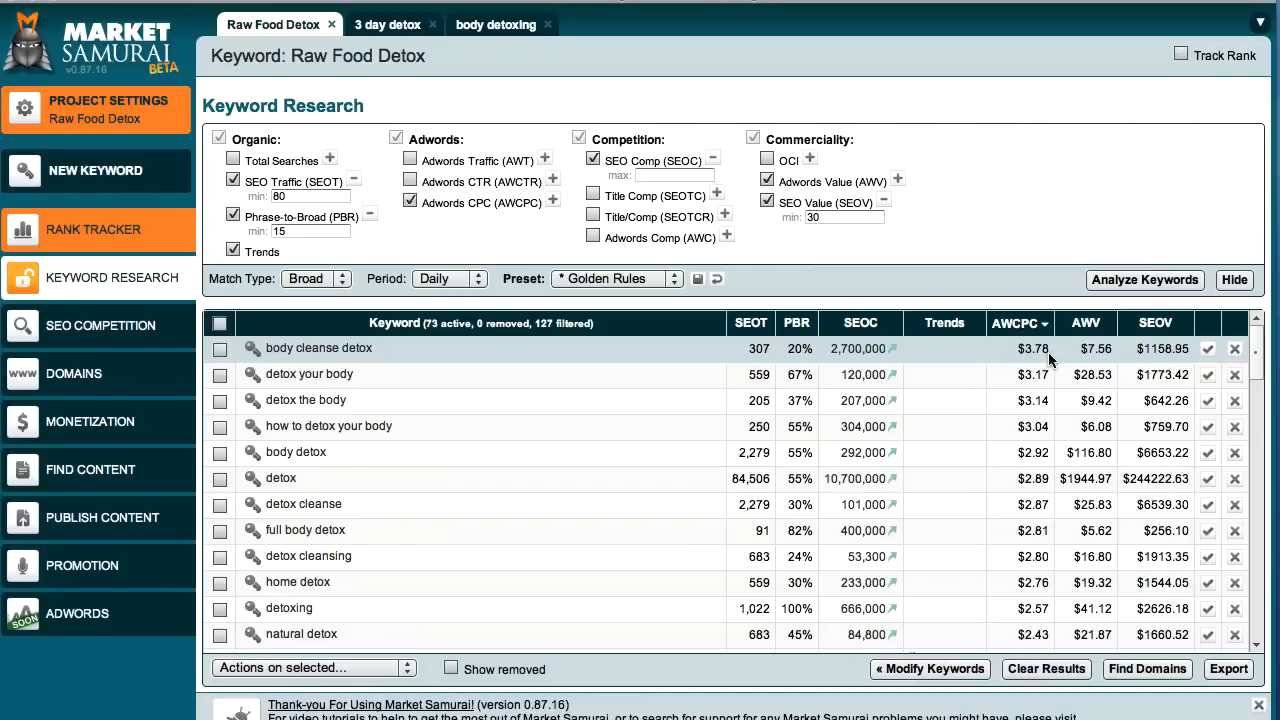
Step: Set the SEOC maximum to 30000, leaving only 'detox fast' and 'liver cleansing diet'
left_click(670, 176)
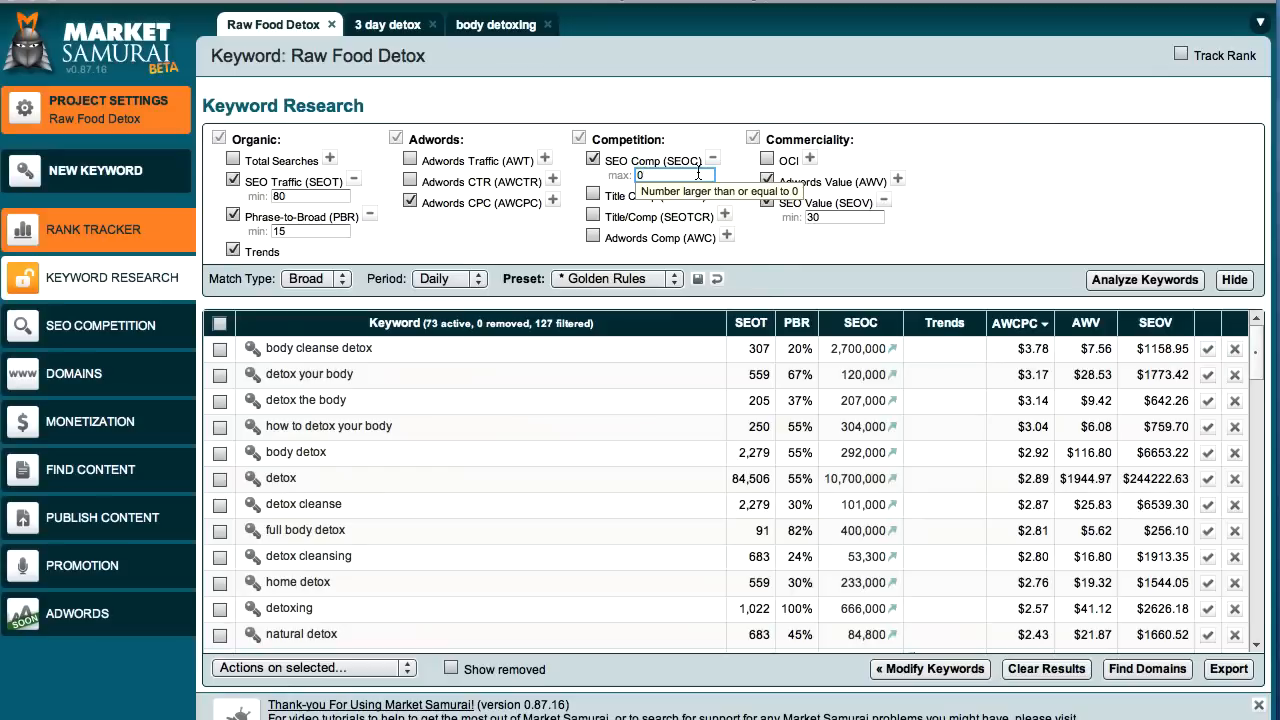
type("30000")
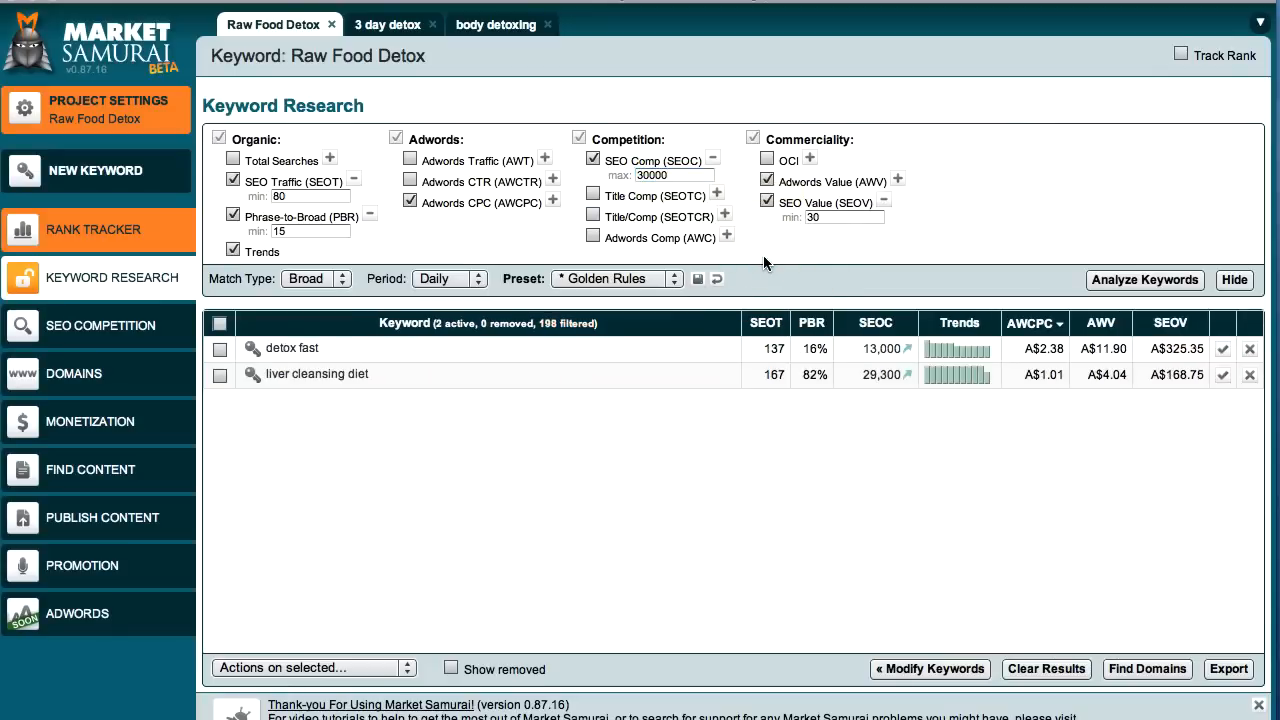
mouse_move(1220, 404)
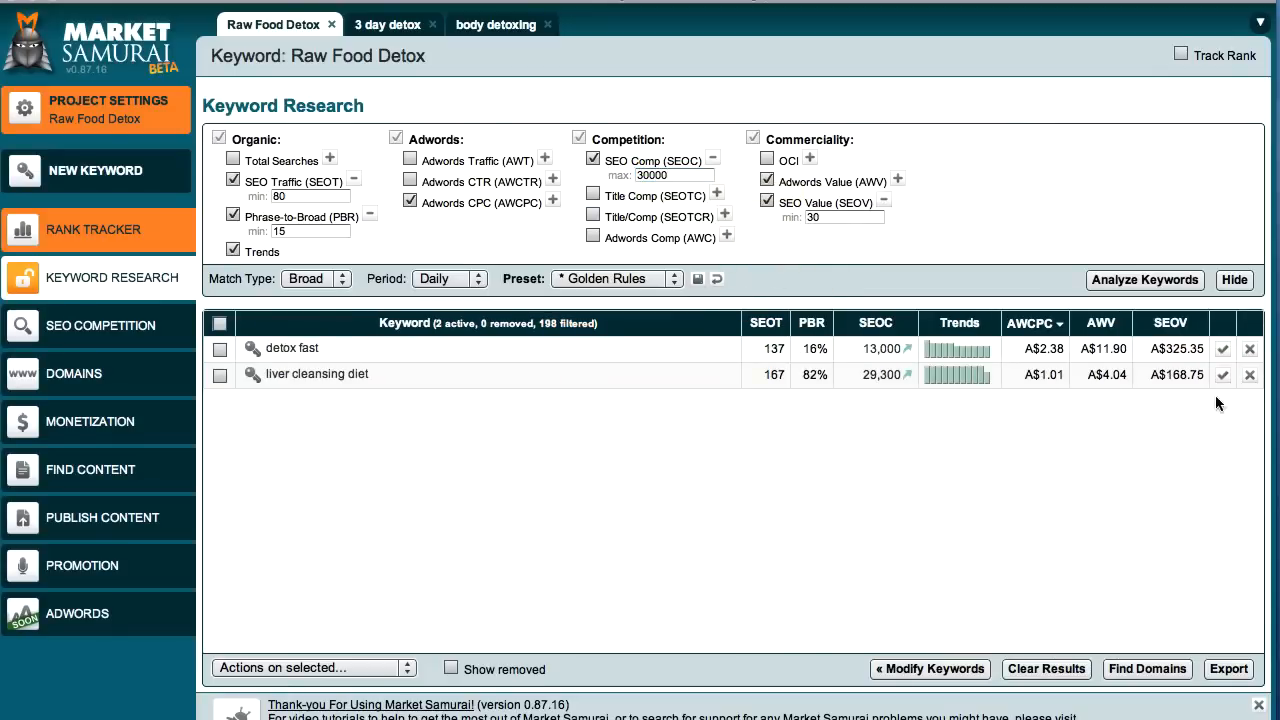
mouse_move(1090, 420)
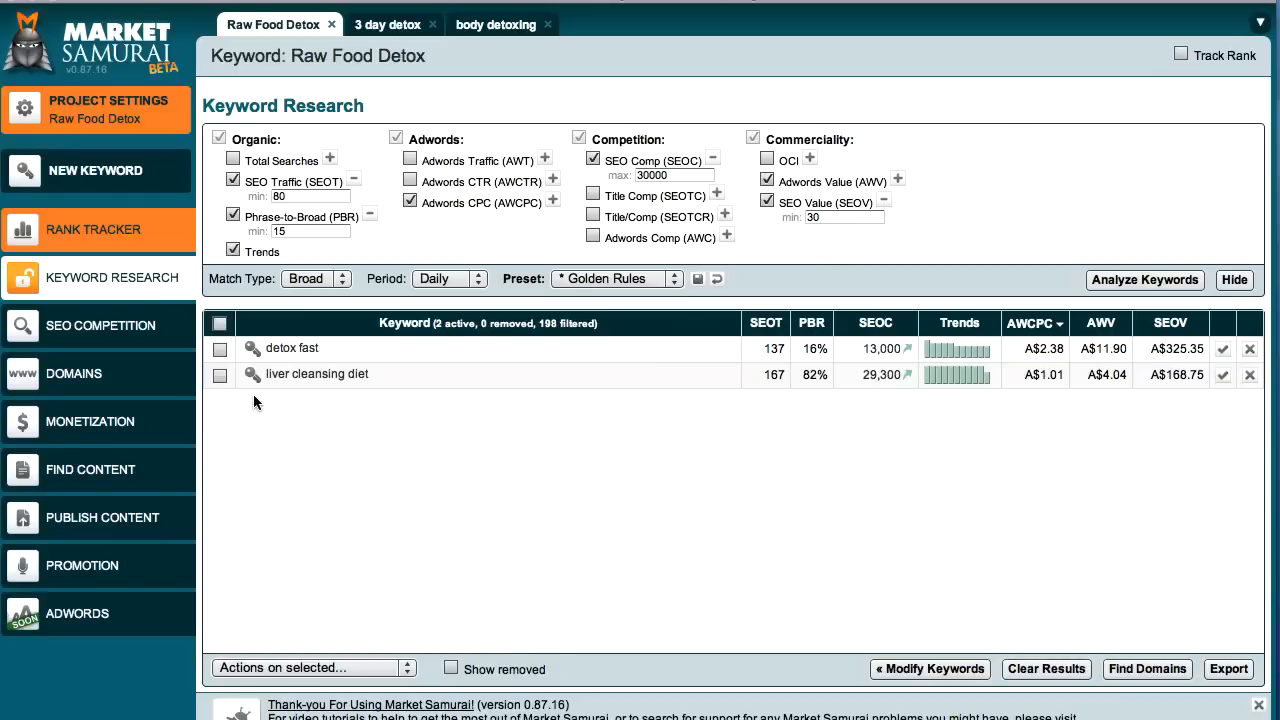
mouse_move(1108, 414)
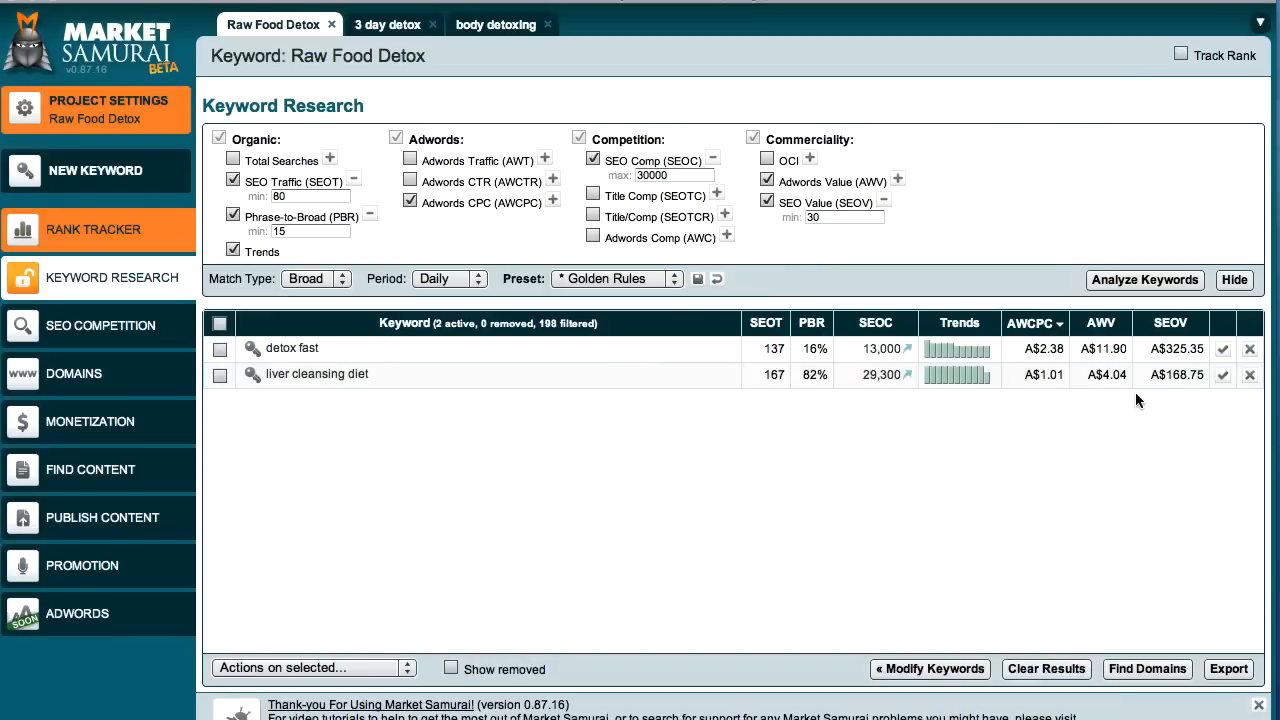
mouse_move(324, 348)
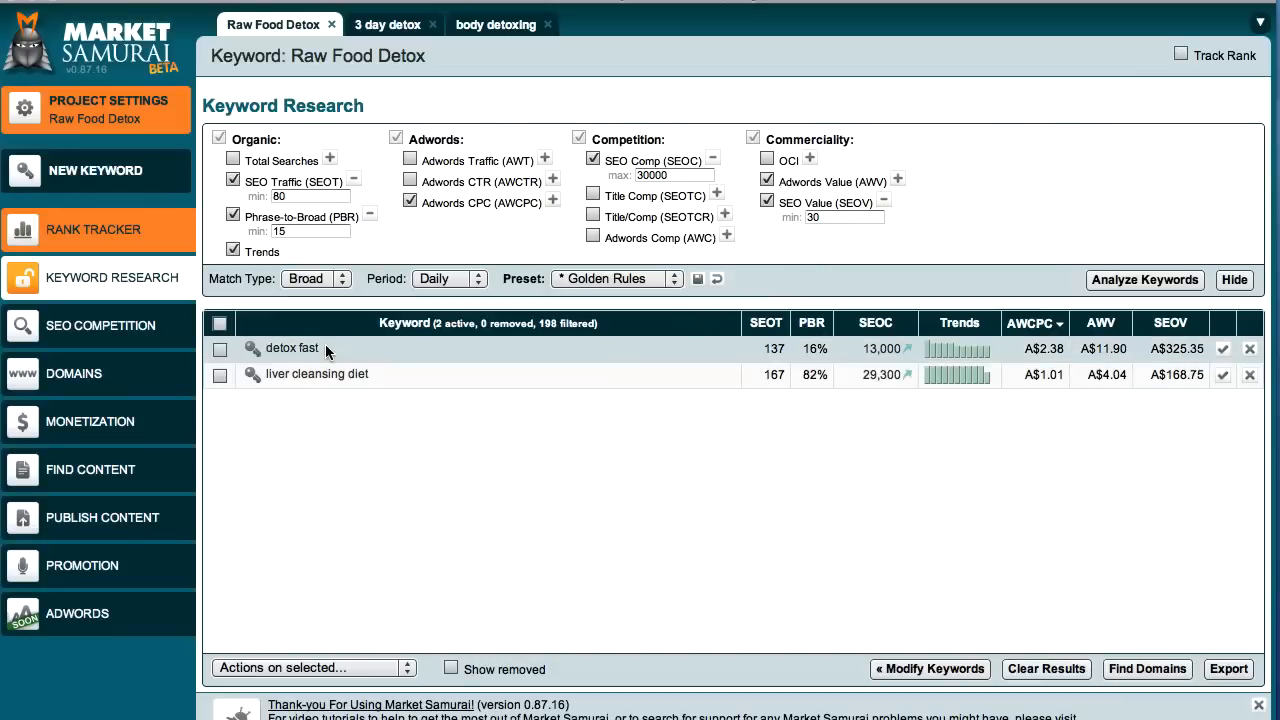
mouse_move(716, 352)
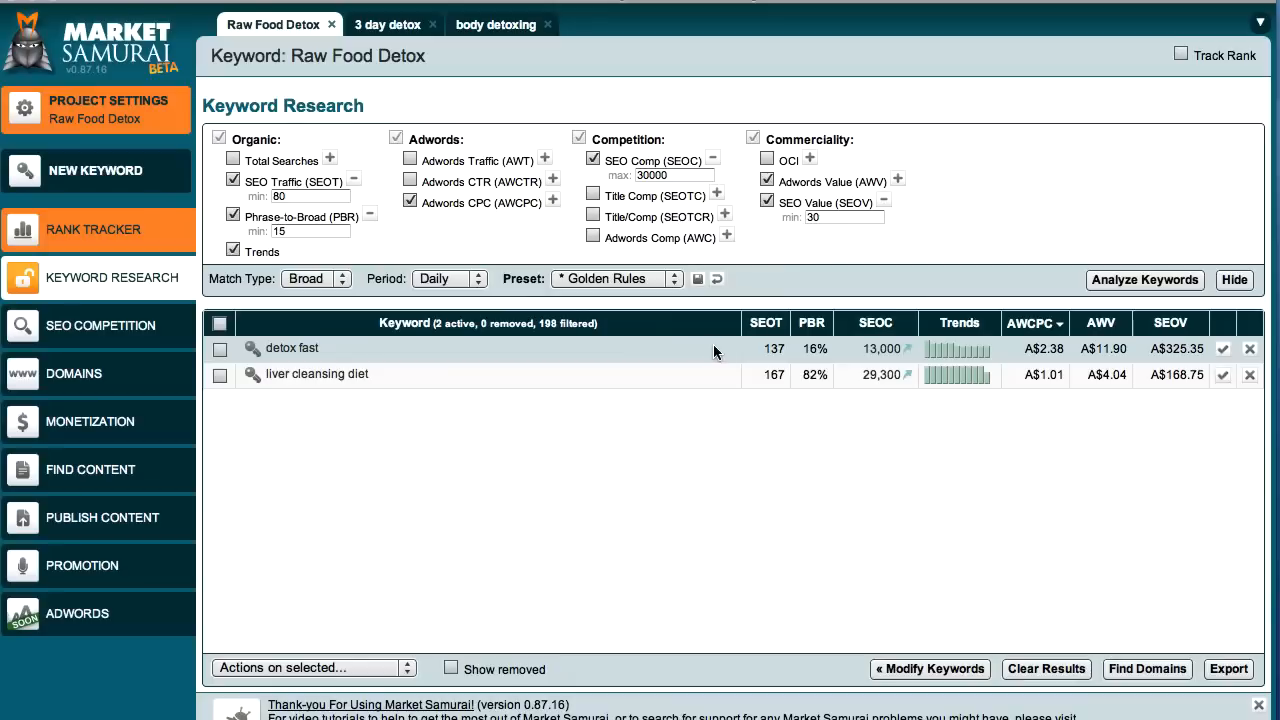
mouse_move(1076, 360)
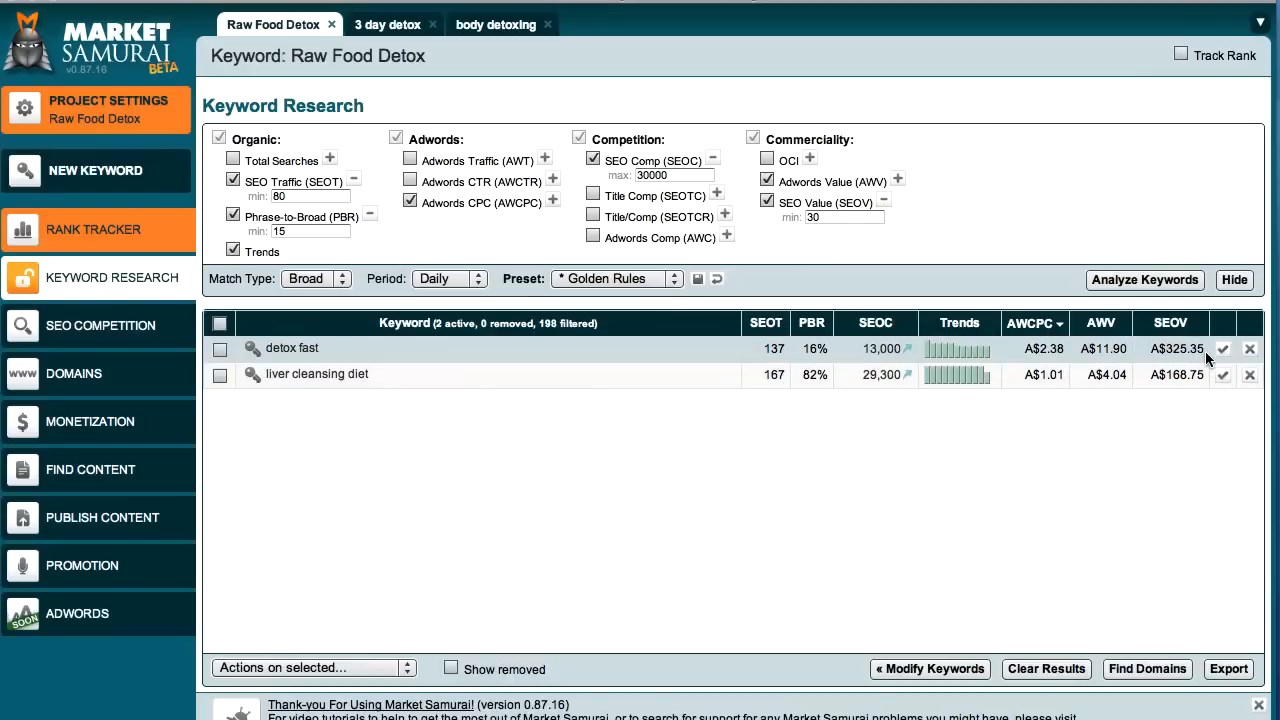
mouse_move(1190, 424)
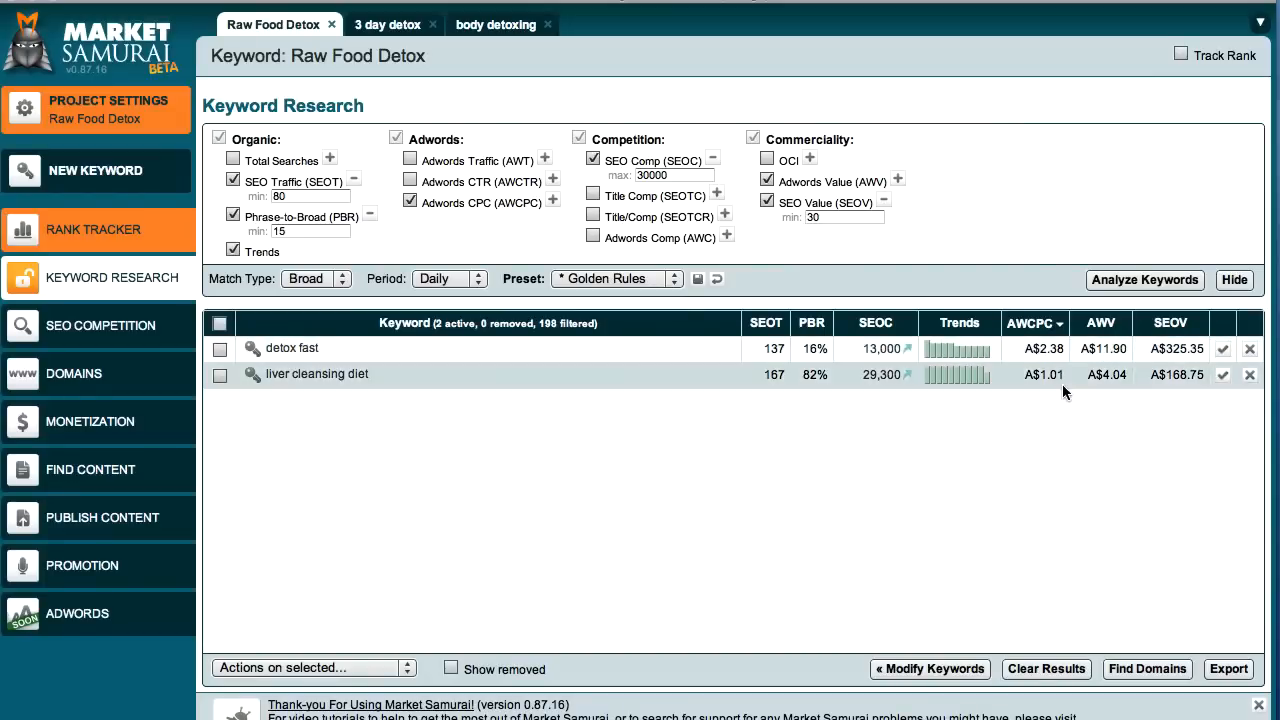
mouse_move(796, 378)
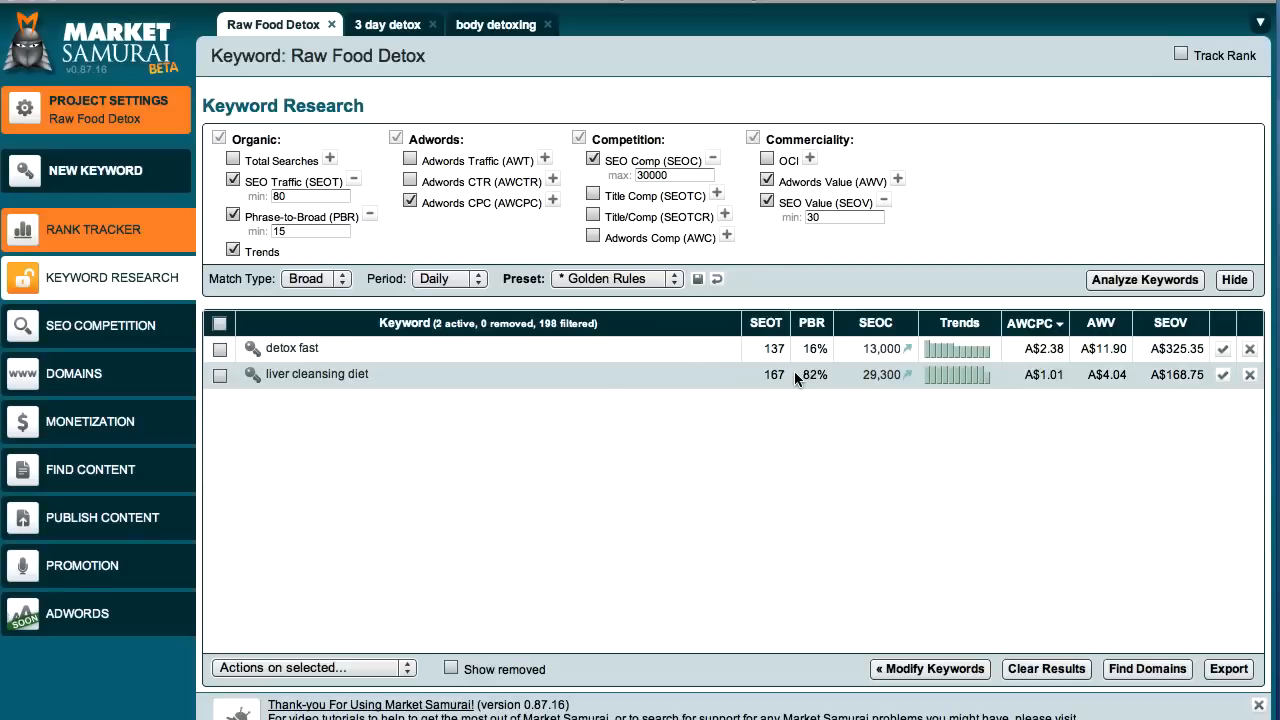
mouse_move(1170, 374)
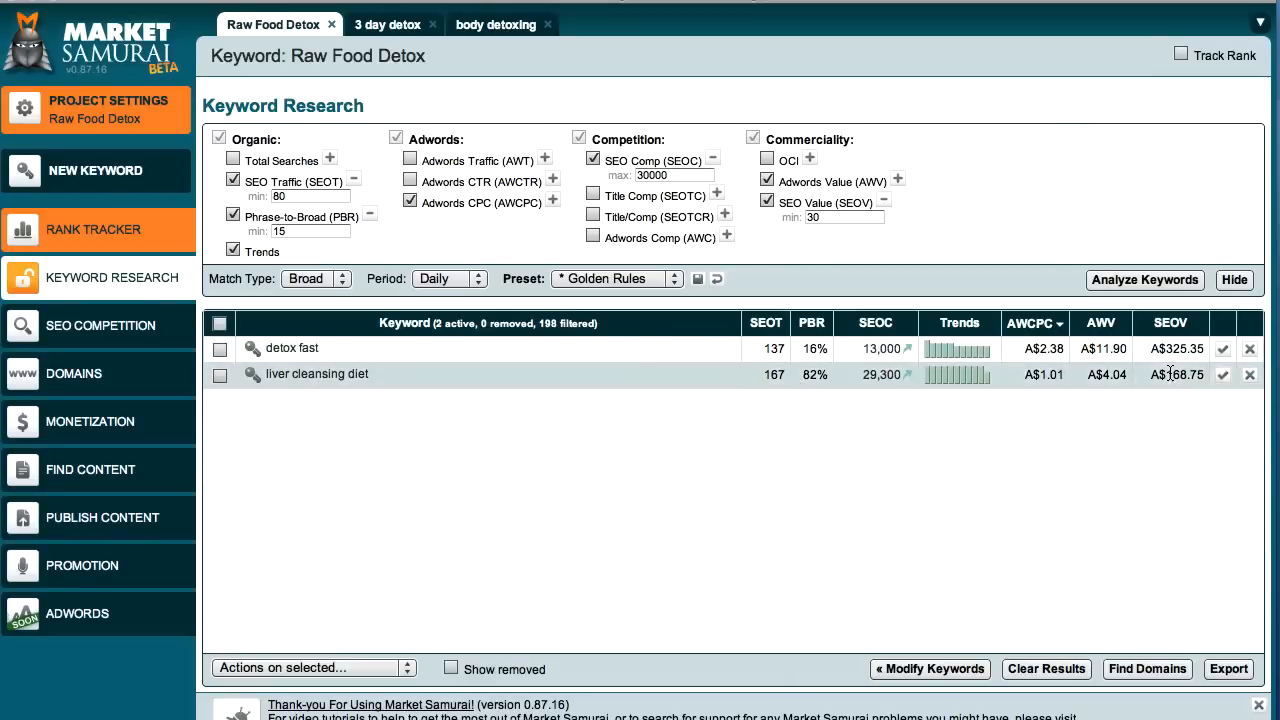
mouse_move(1192, 412)
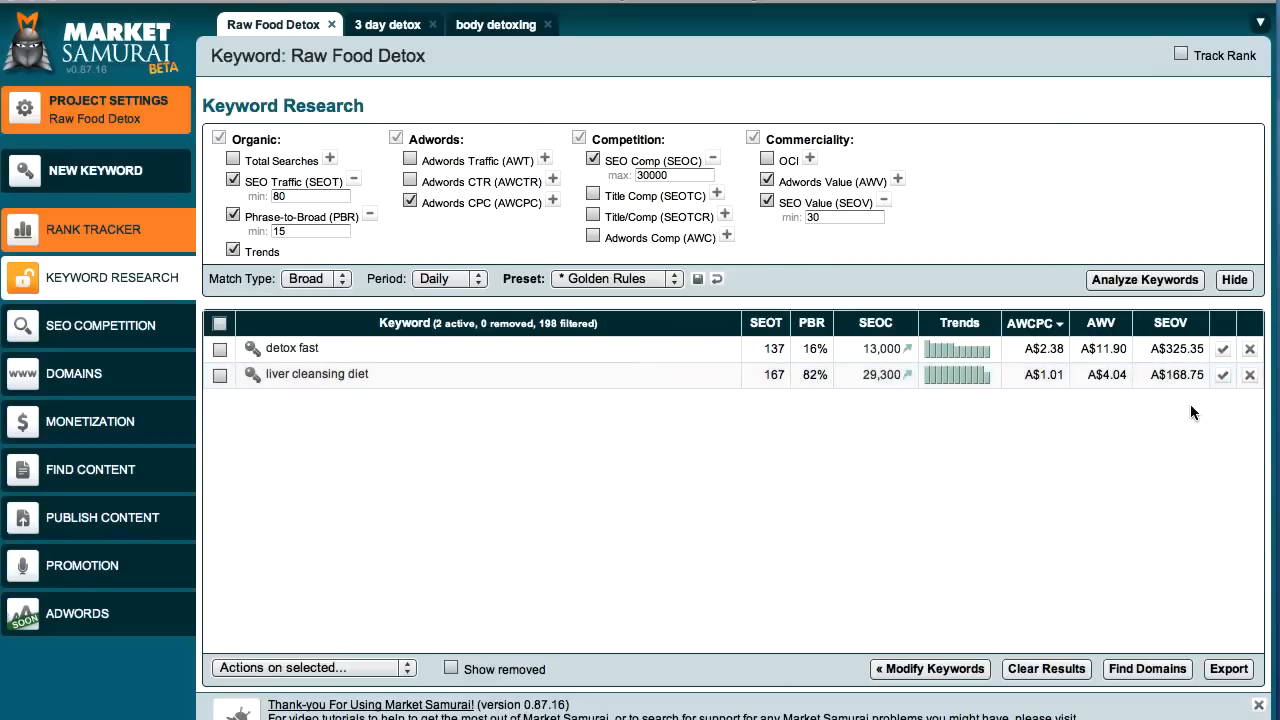
mouse_move(1124, 412)
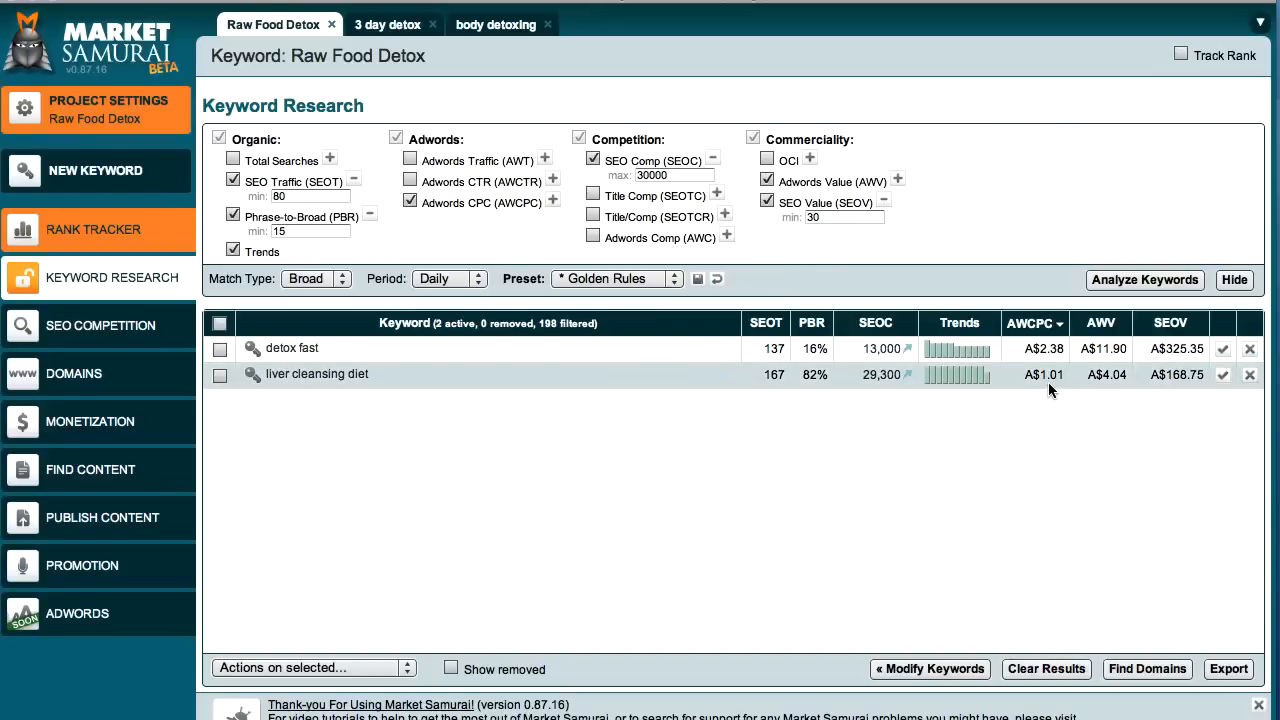
mouse_move(784, 388)
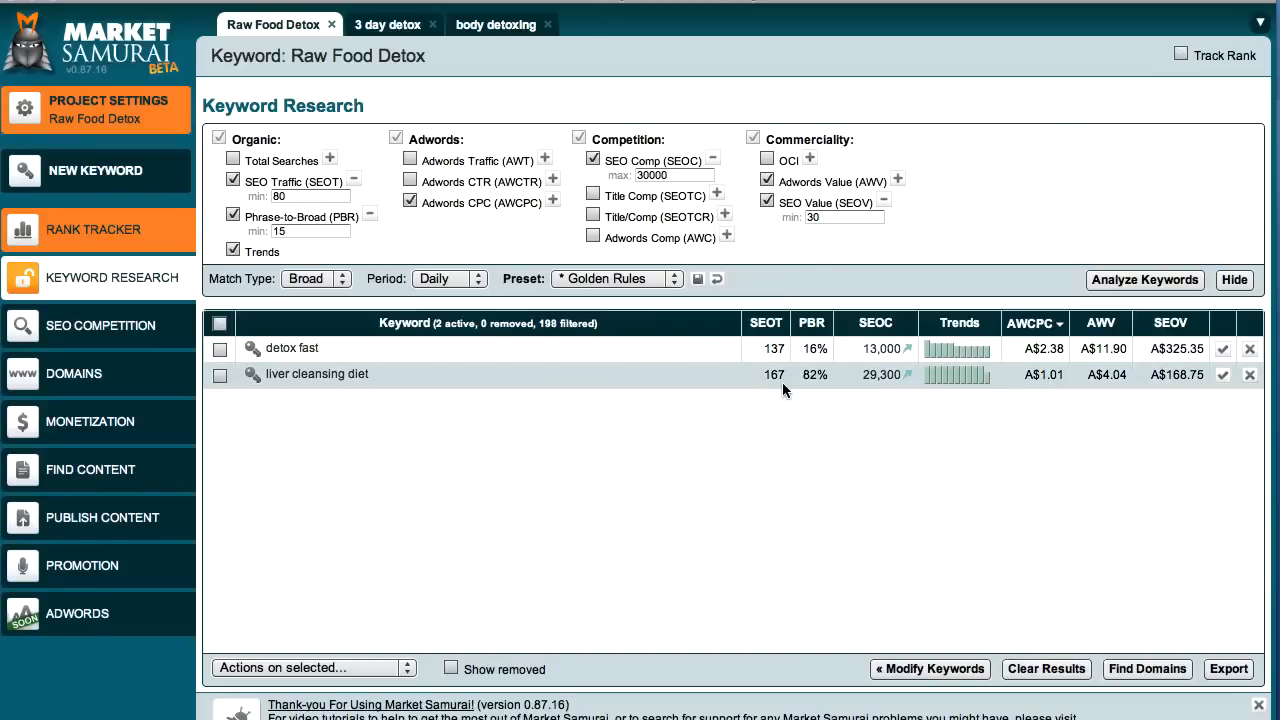
mouse_move(1136, 406)
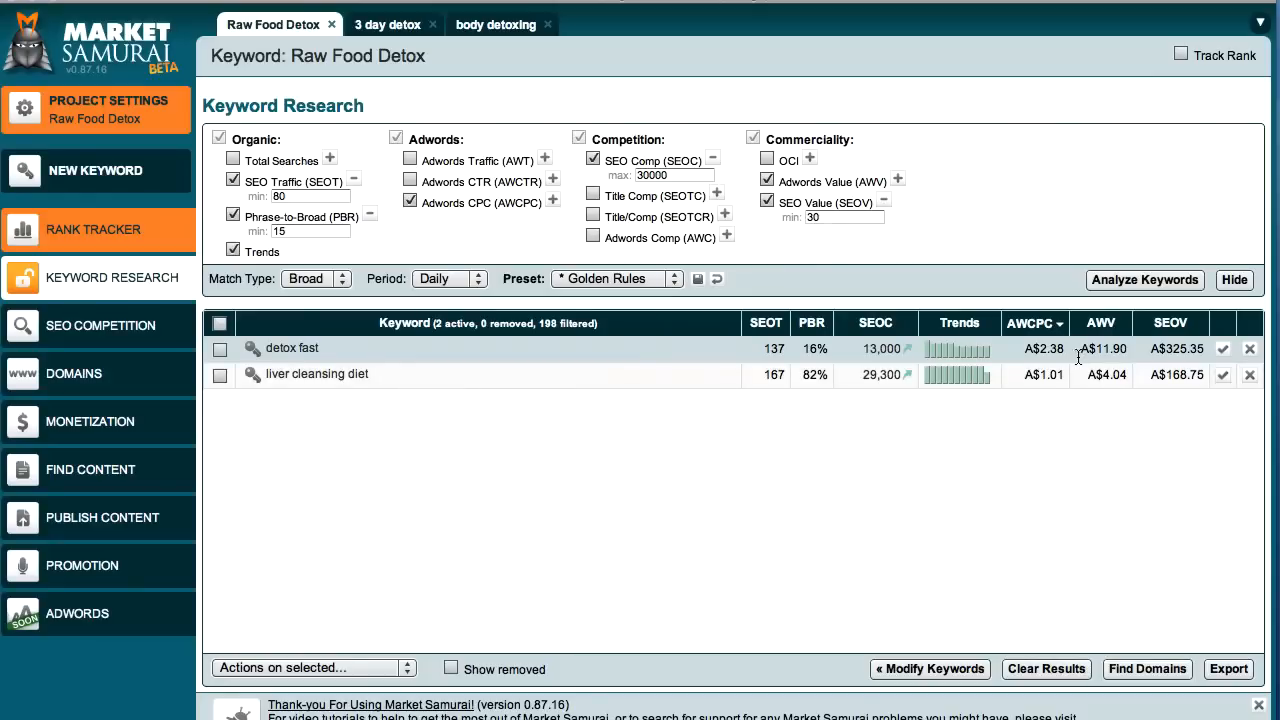
mouse_move(1070, 362)
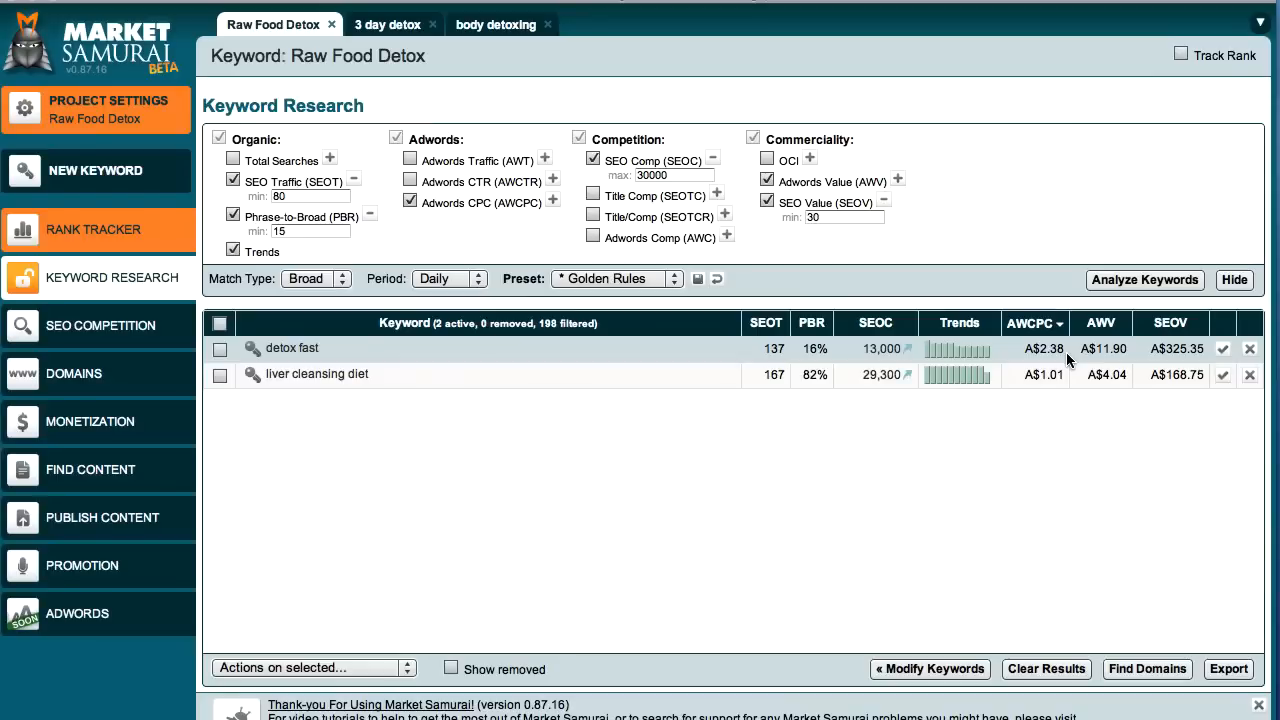
mouse_move(1062, 358)
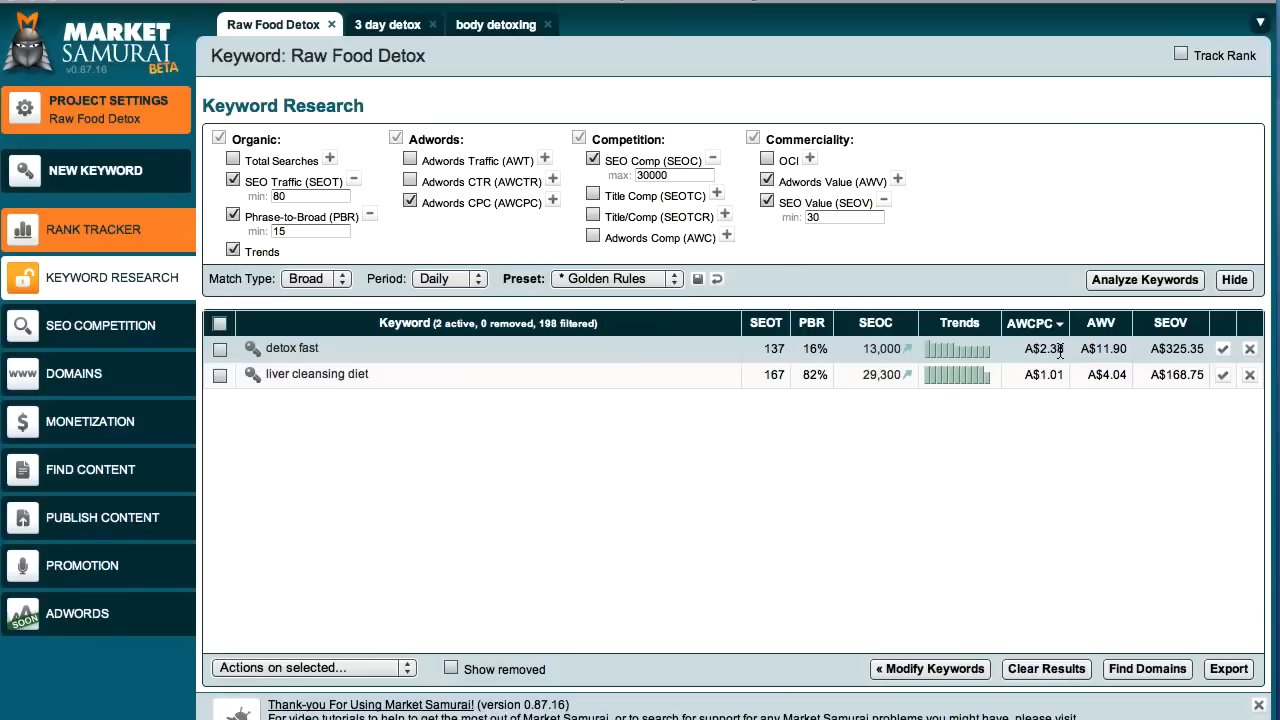